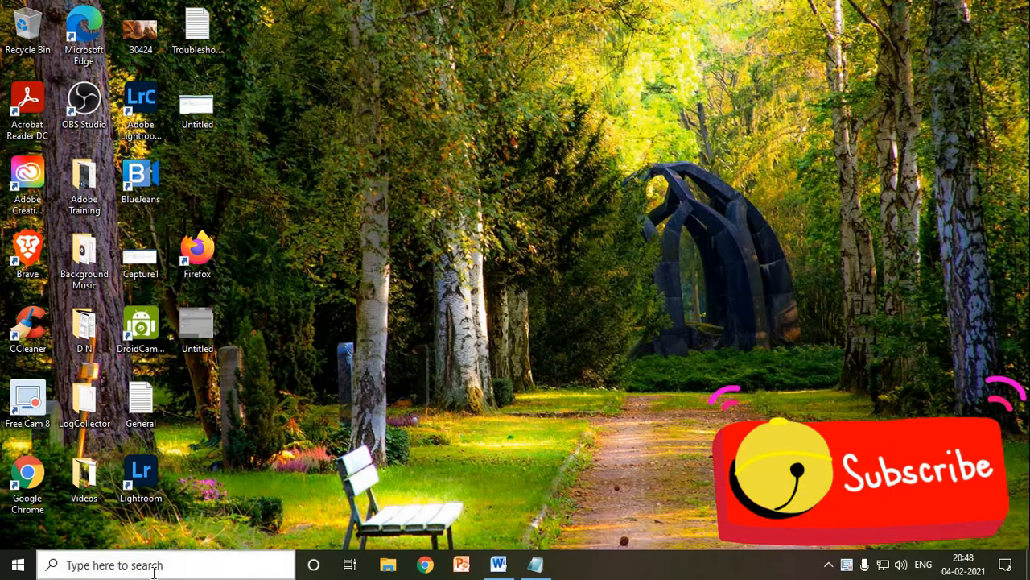
Step: Find Device Manager by search and expand 'Mice and other pointing devices'
{"action": "type", "text": "device Manager"}
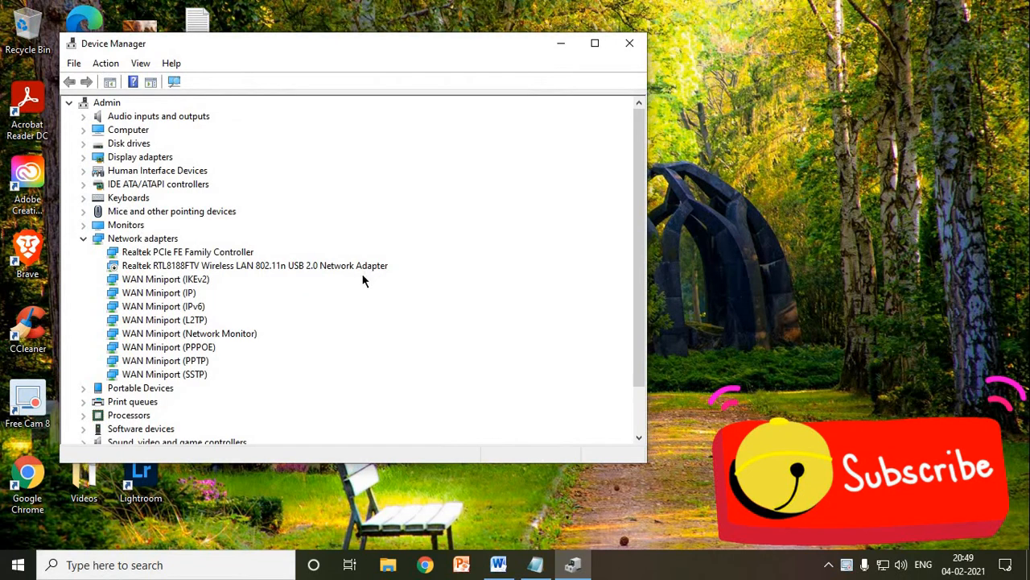
{"action": "mouse_move", "coordinate": [115, 219]}
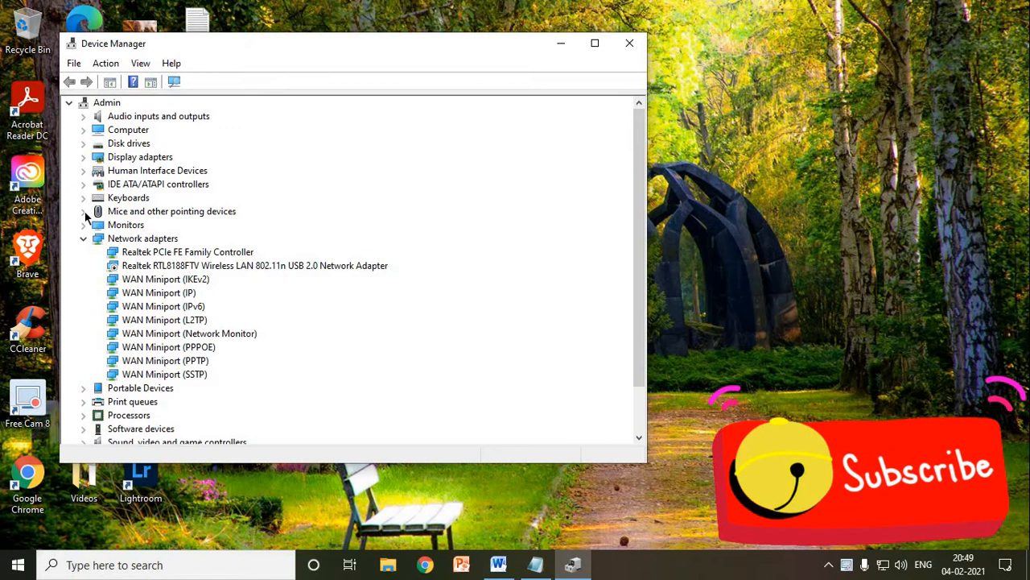
{"action": "left_click", "coordinate": [84, 211]}
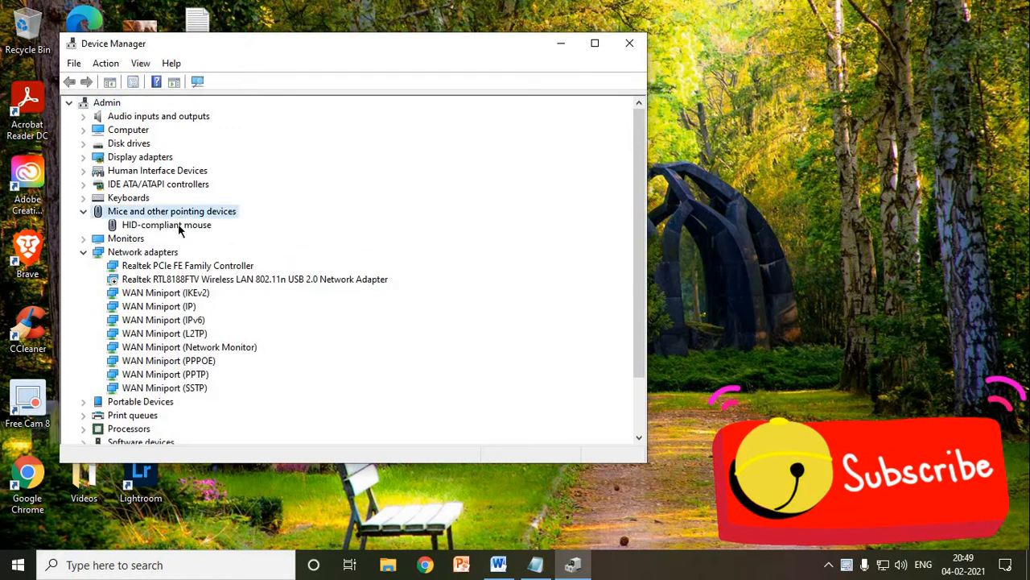
Step: Update the HID-compliant mouse driver automatically, then close Device Manager
{"action": "left_click", "coordinate": [168, 226]}
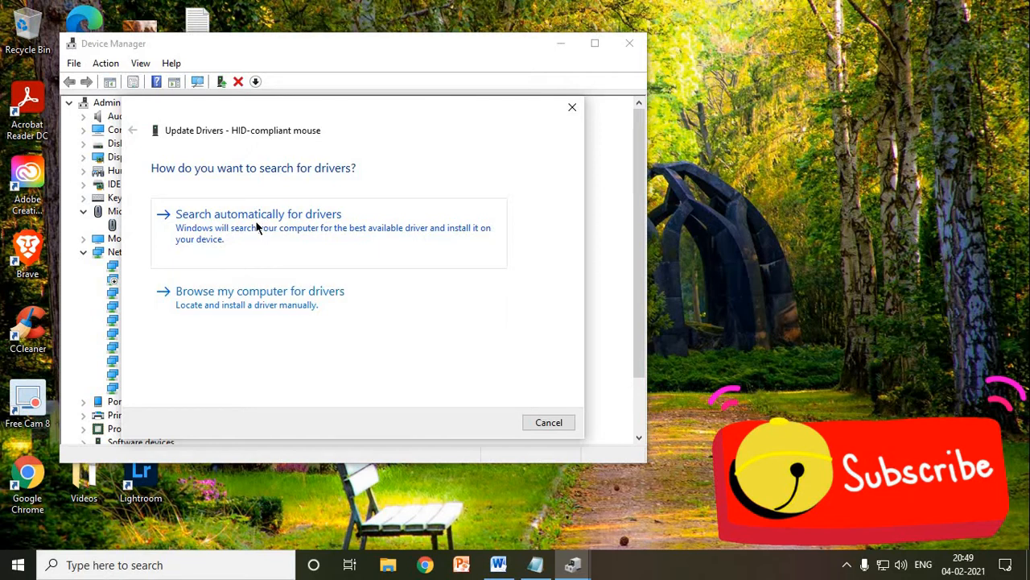
{"action": "mouse_move", "coordinate": [562, 370]}
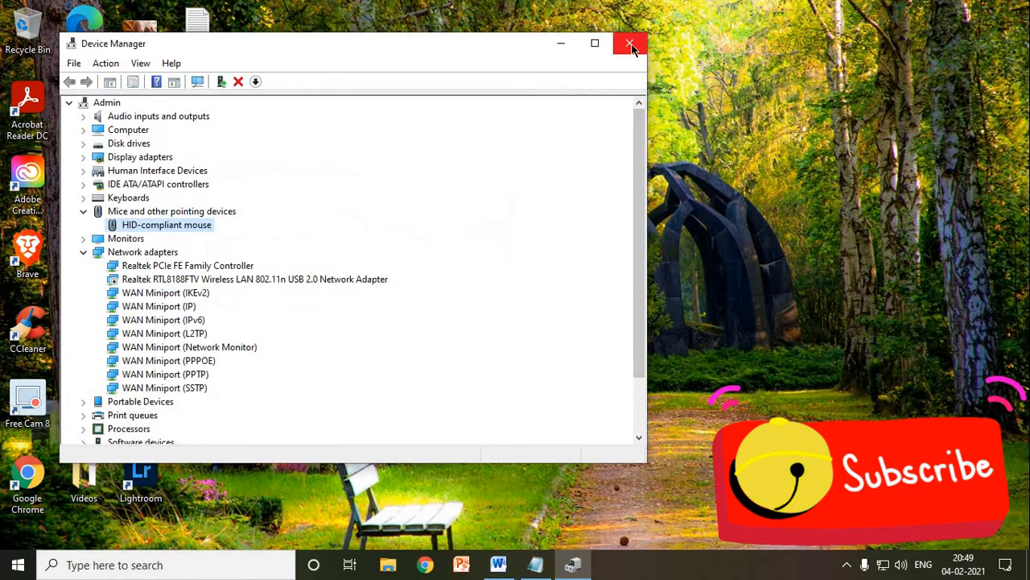
{"action": "left_click", "coordinate": [631, 43]}
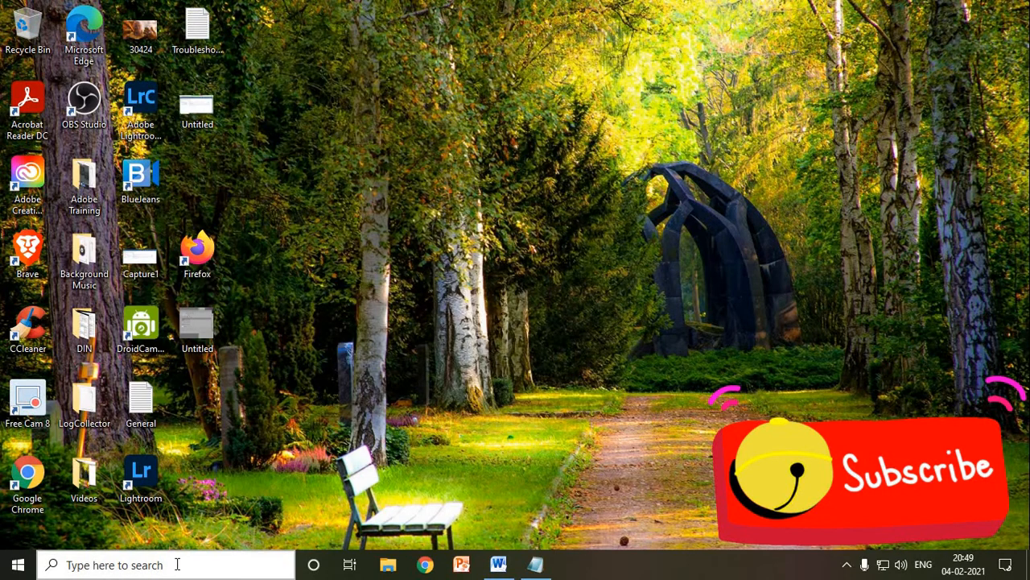
Step: Search the taskbar for 'mouse' and go to the Mouse settings page
{"action": "left_click", "coordinate": [113, 563]}
{"action": "type", "text": "mouse"}
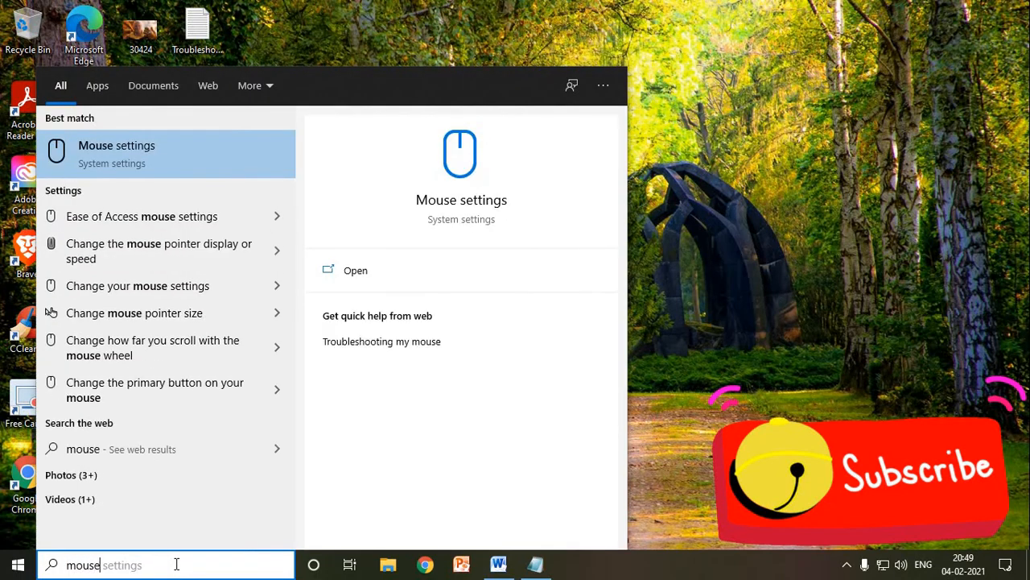
{"action": "mouse_move", "coordinate": [125, 174]}
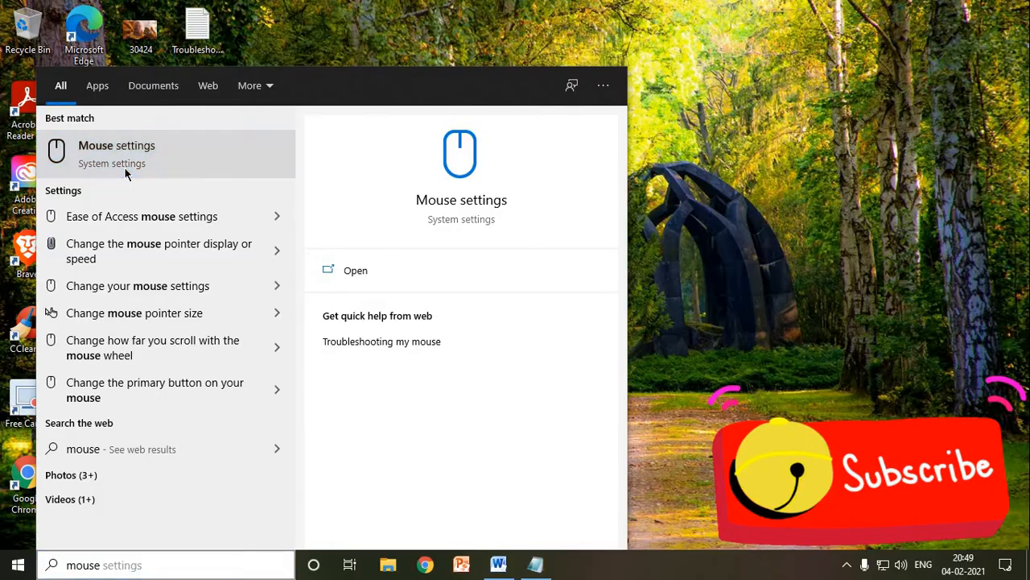
{"action": "left_click", "coordinate": [116, 153]}
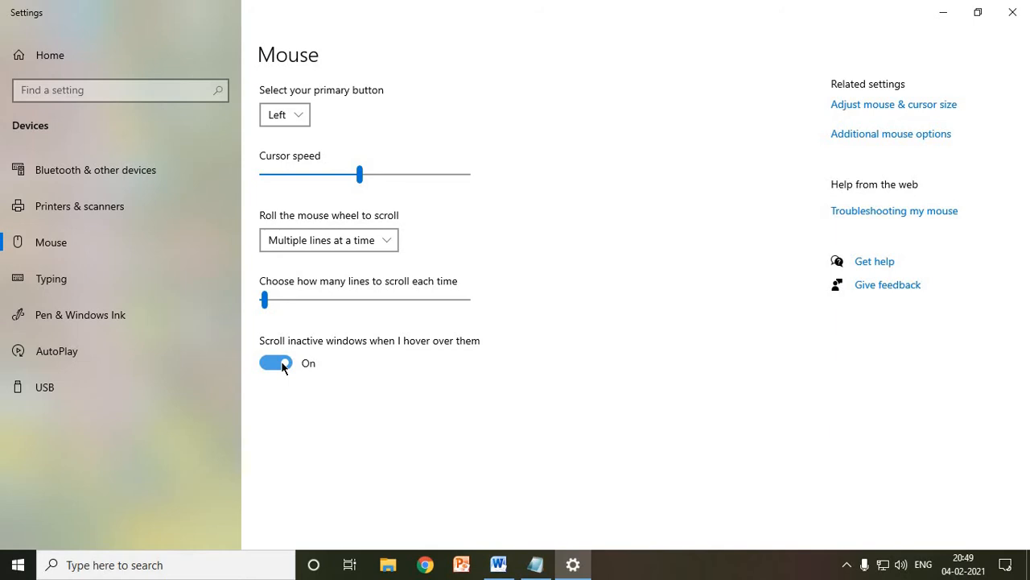
Step: Toggle 'Scroll inactive windows when I hover over them' off and back on, then close Settings
{"action": "left_click", "coordinate": [275, 362]}
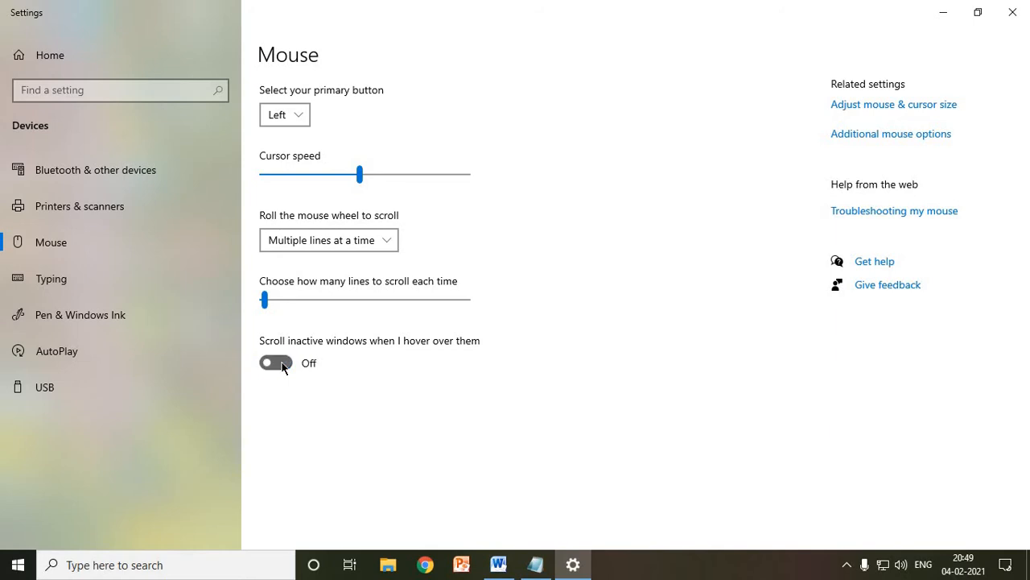
{"action": "left_click", "coordinate": [275, 362]}
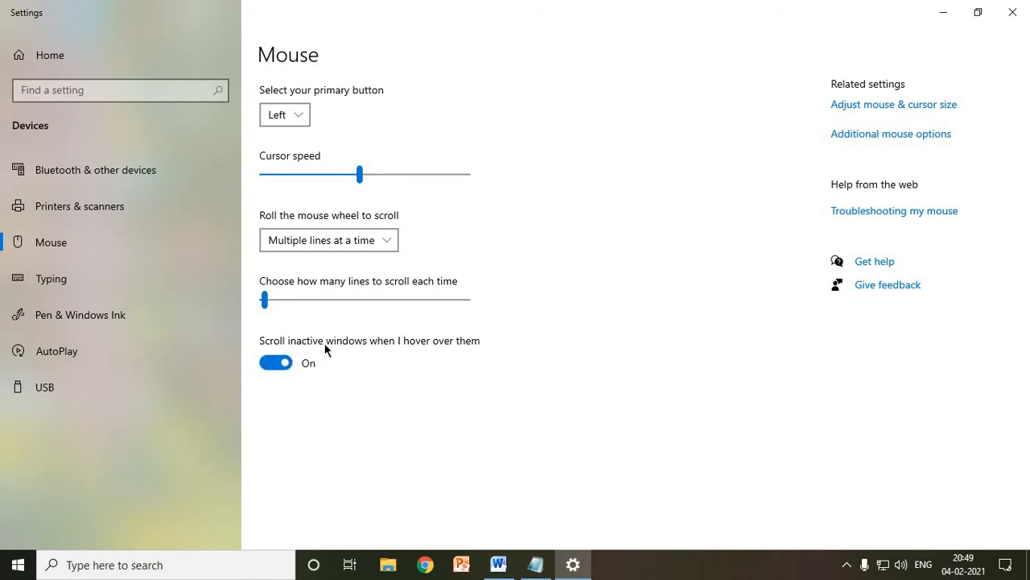
{"action": "mouse_move", "coordinate": [419, 355]}
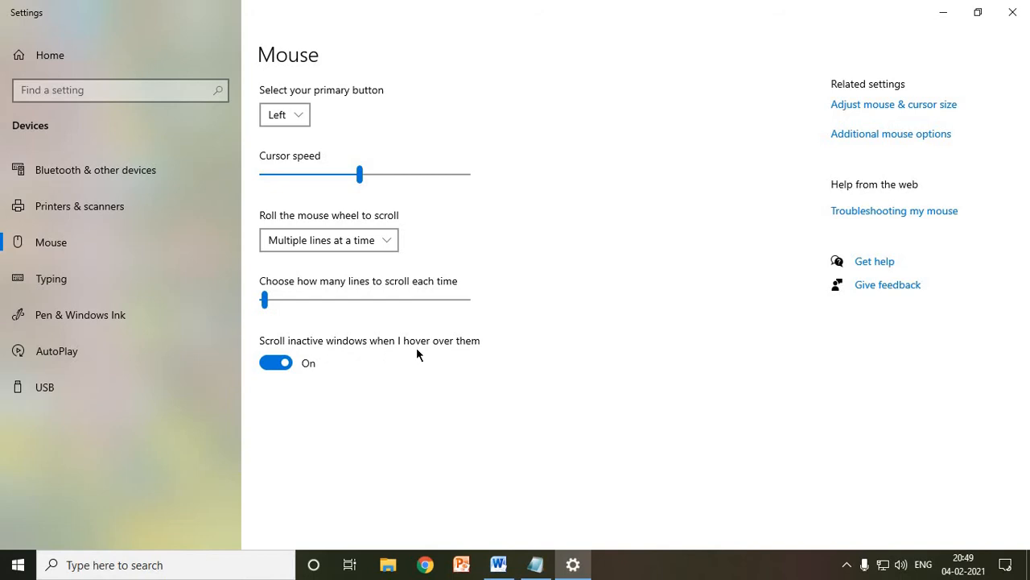
{"action": "mouse_move", "coordinate": [1012, 13]}
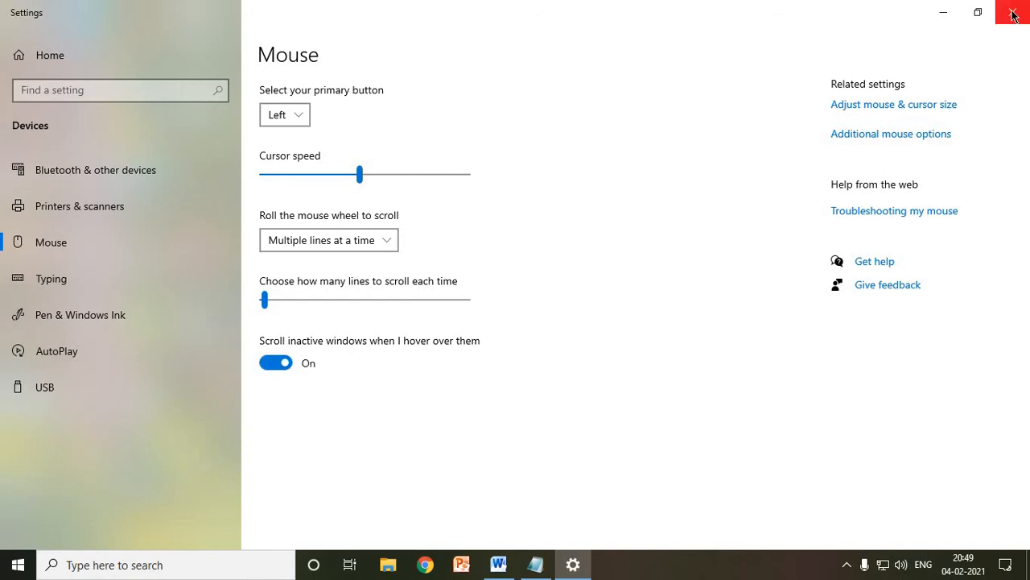
{"action": "left_click", "coordinate": [1013, 13]}
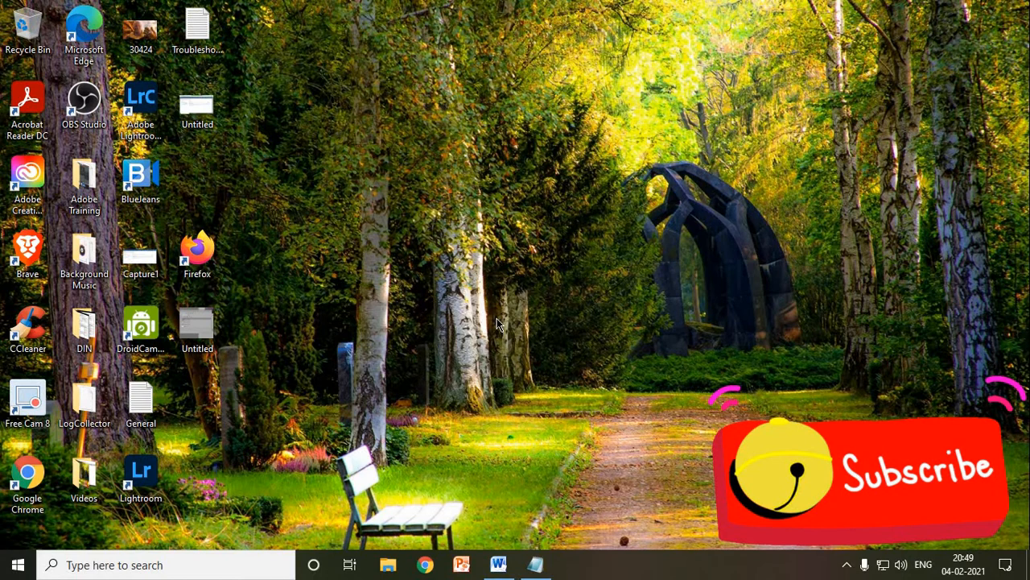
{"action": "mouse_move", "coordinate": [166, 554]}
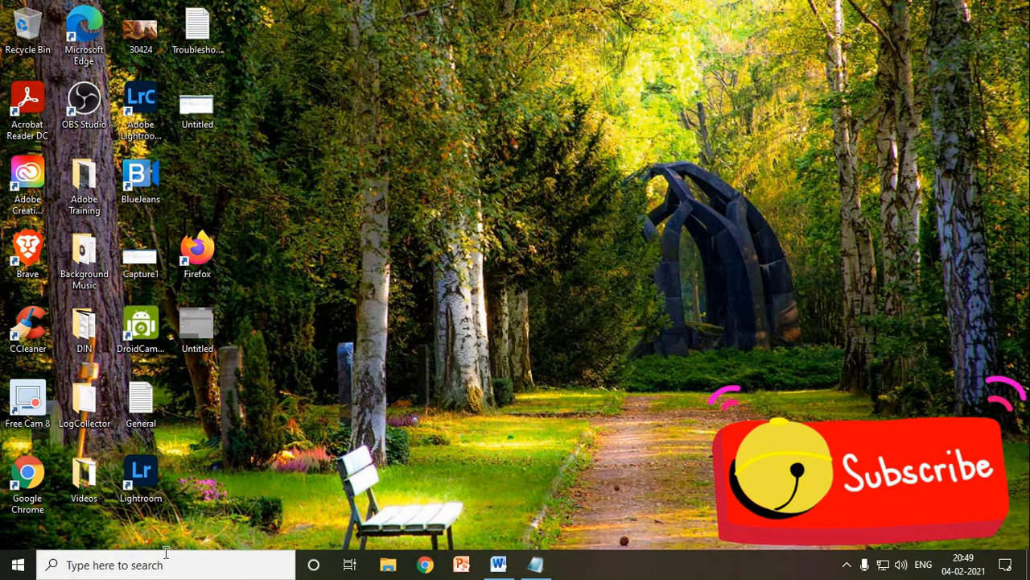
Step: Launch Task Manager from taskbar search and show the Startup apps list
{"action": "left_click", "coordinate": [161, 563]}
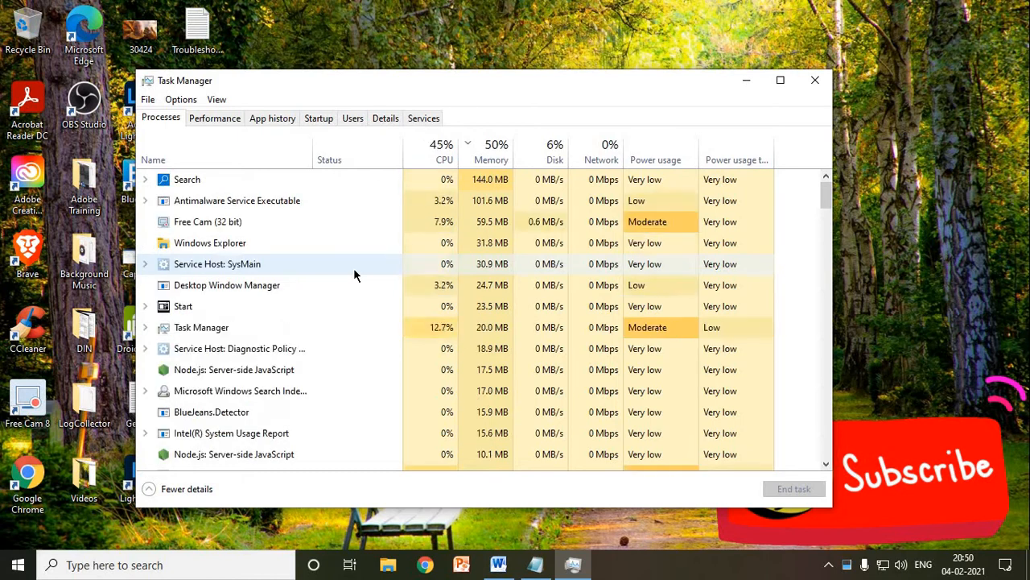
{"action": "left_click", "coordinate": [319, 117]}
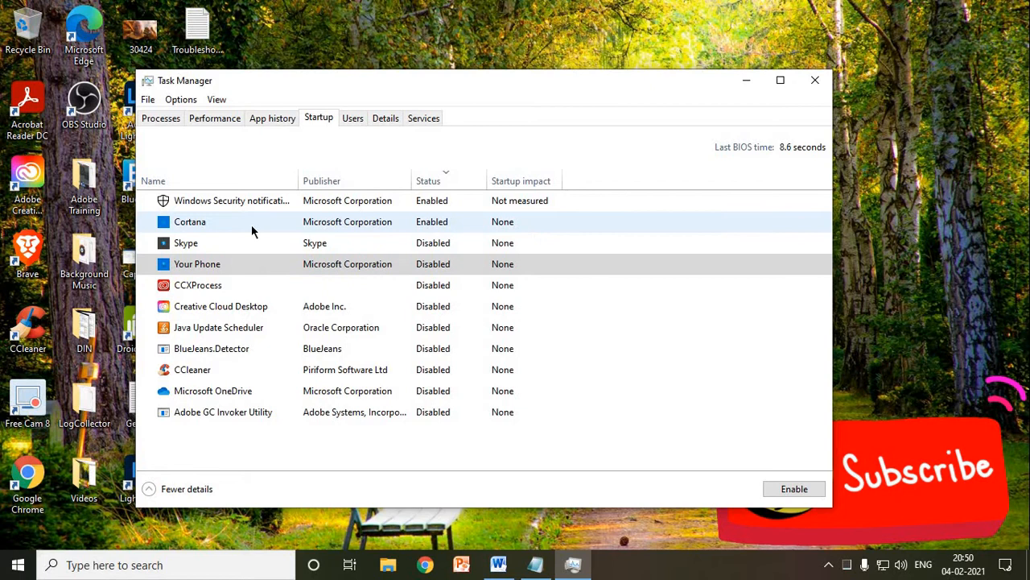
Step: Disable Cortana as a startup app, then close Task Manager
{"action": "right_click", "coordinate": [190, 222]}
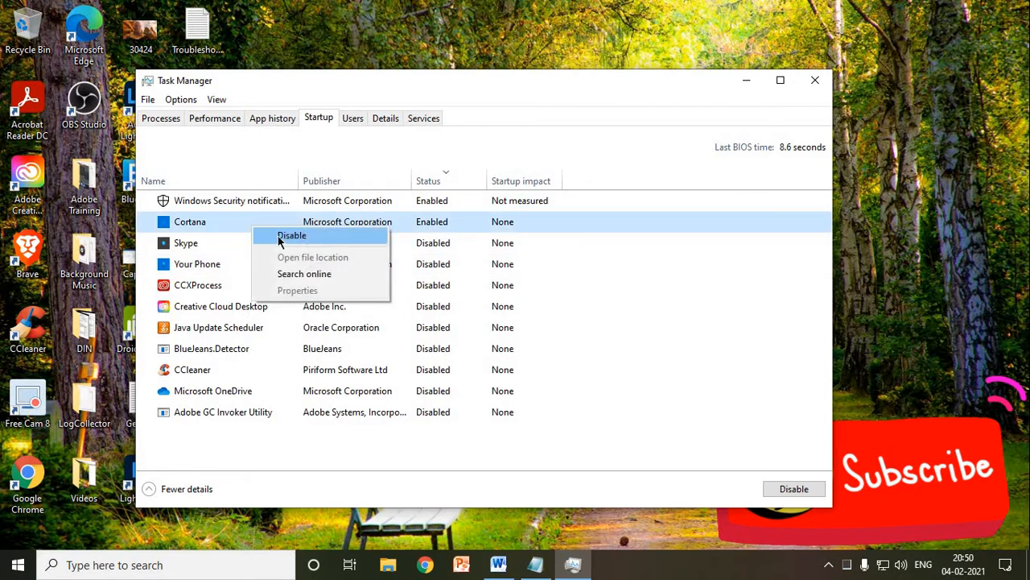
{"action": "left_click", "coordinate": [292, 235]}
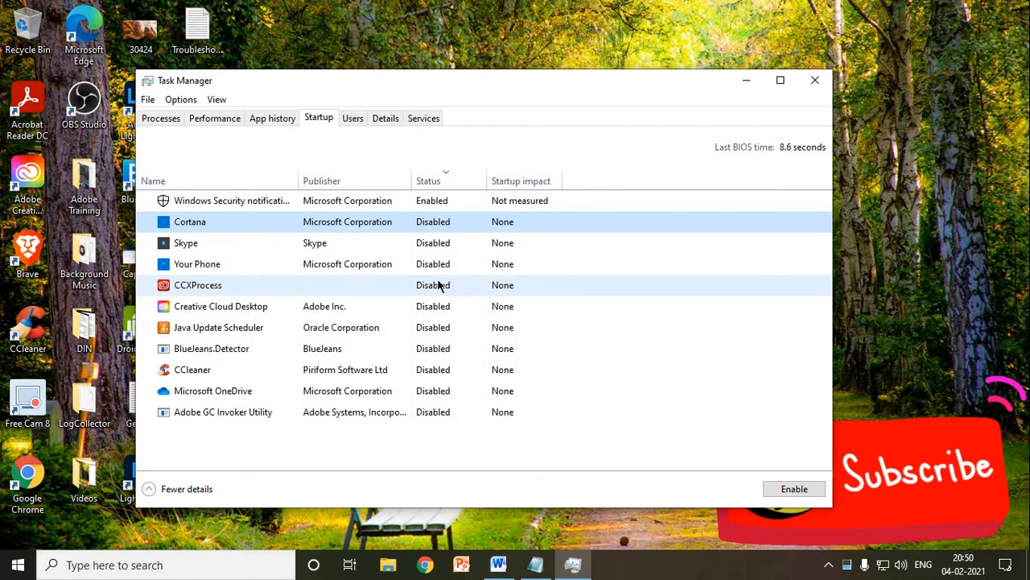
{"action": "mouse_move", "coordinate": [814, 80]}
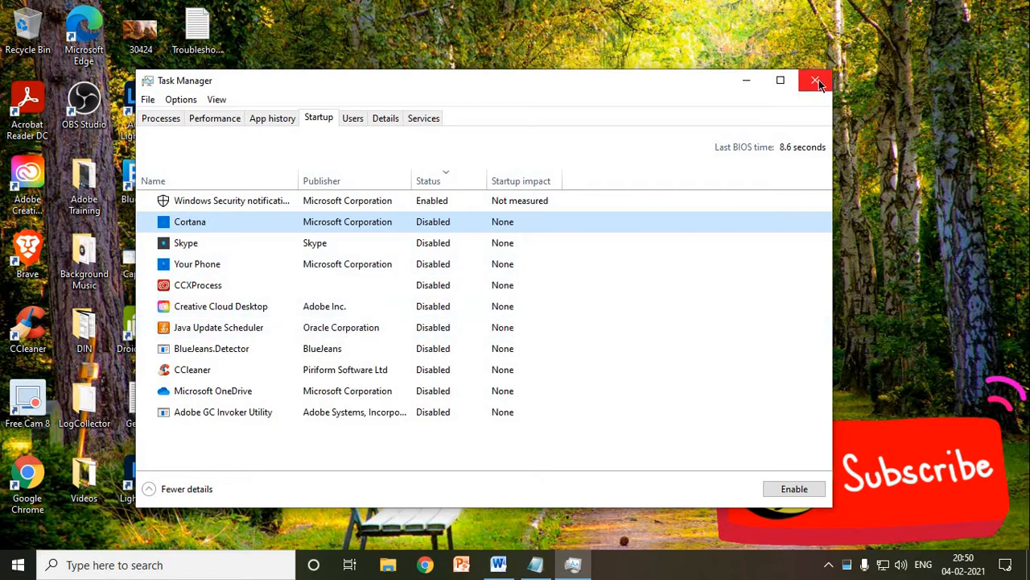
{"action": "left_click", "coordinate": [815, 81]}
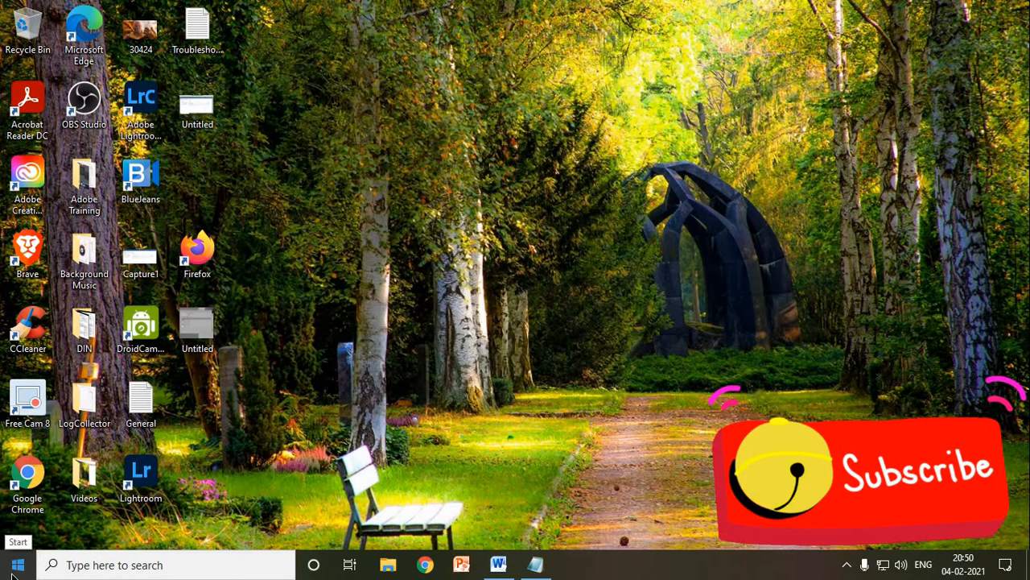